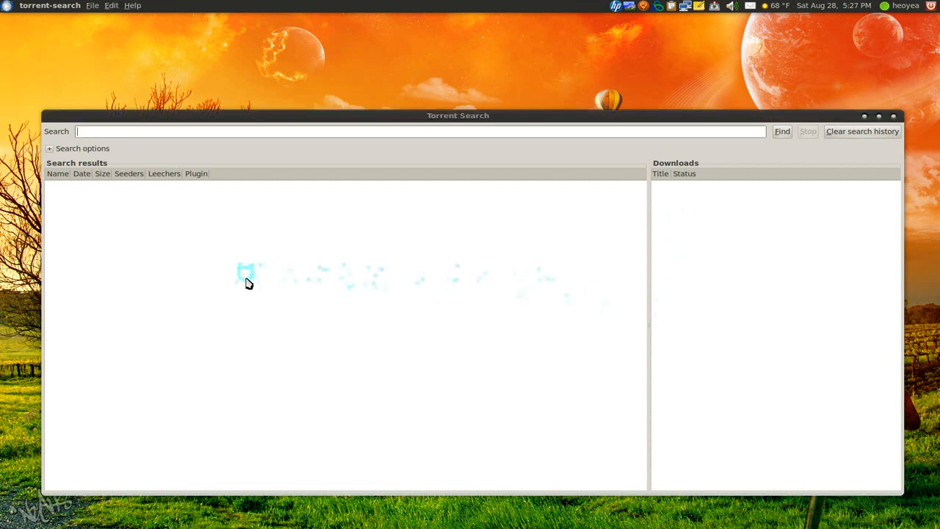
# - Set torrent files to use the standard application Transmission in Preferences, then close them
pyautogui.click(93, 6)
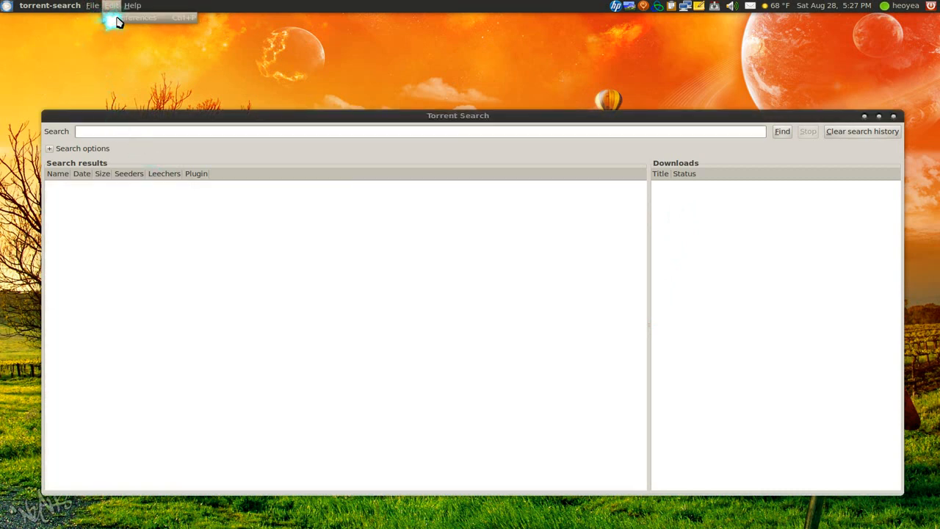
pyautogui.click(136, 18)
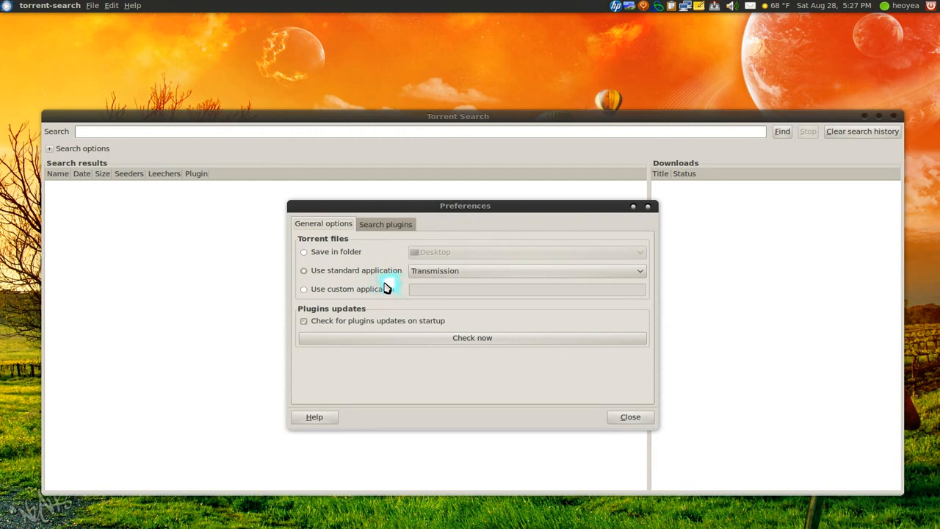
pyautogui.moveTo(385, 286)
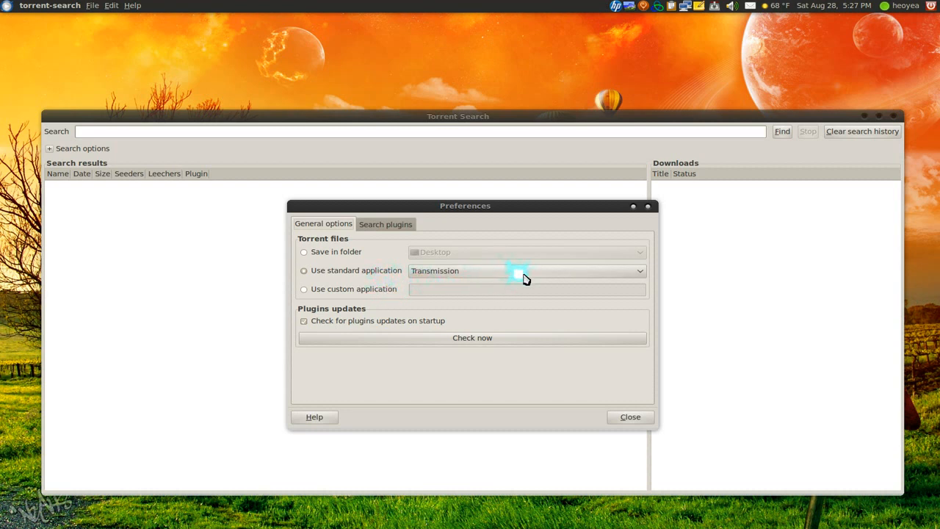
pyautogui.click(639, 270)
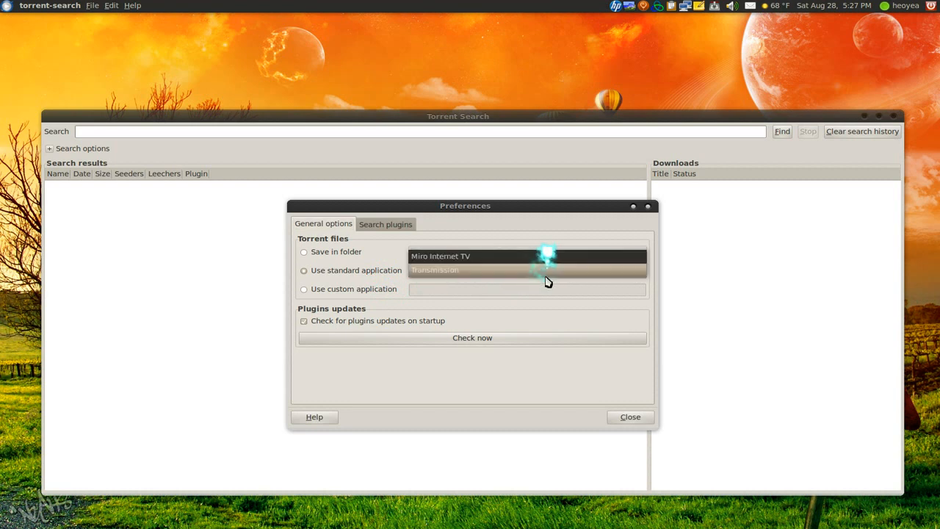
pyautogui.click(526, 271)
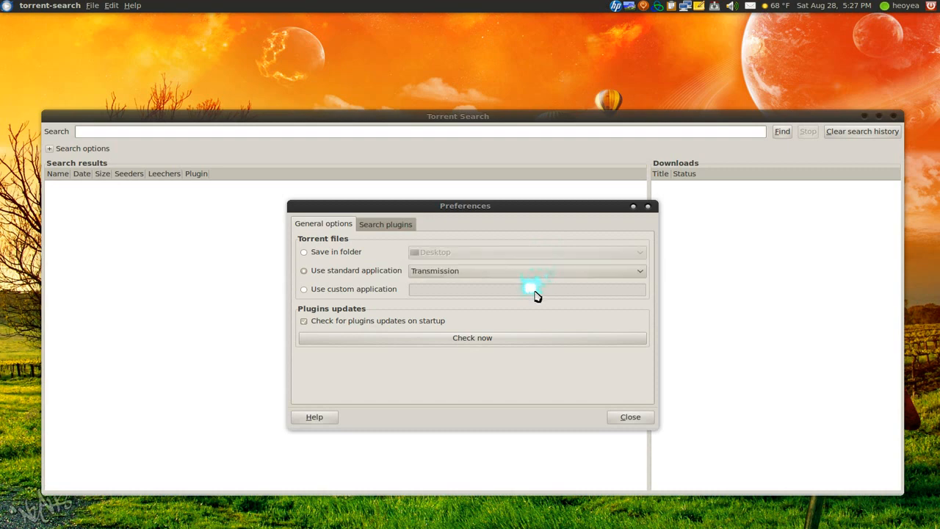
pyautogui.click(304, 288)
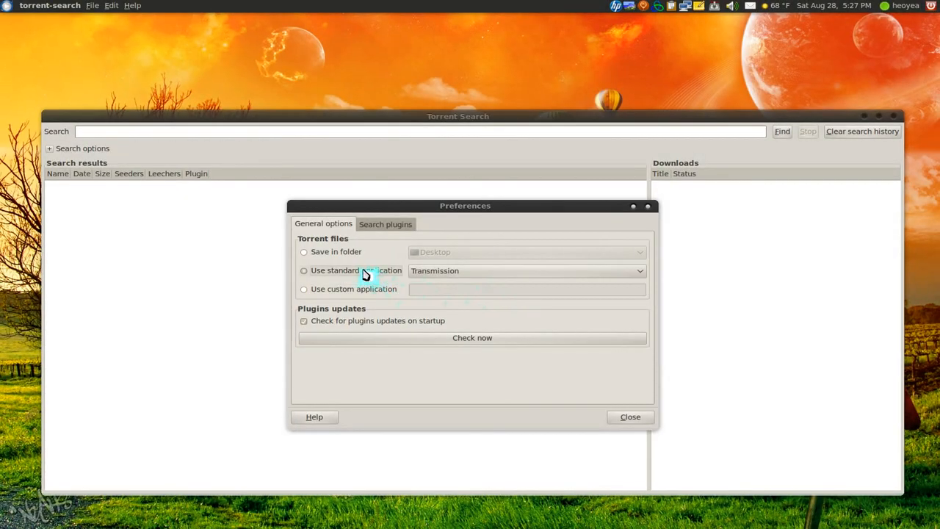
pyautogui.click(384, 223)
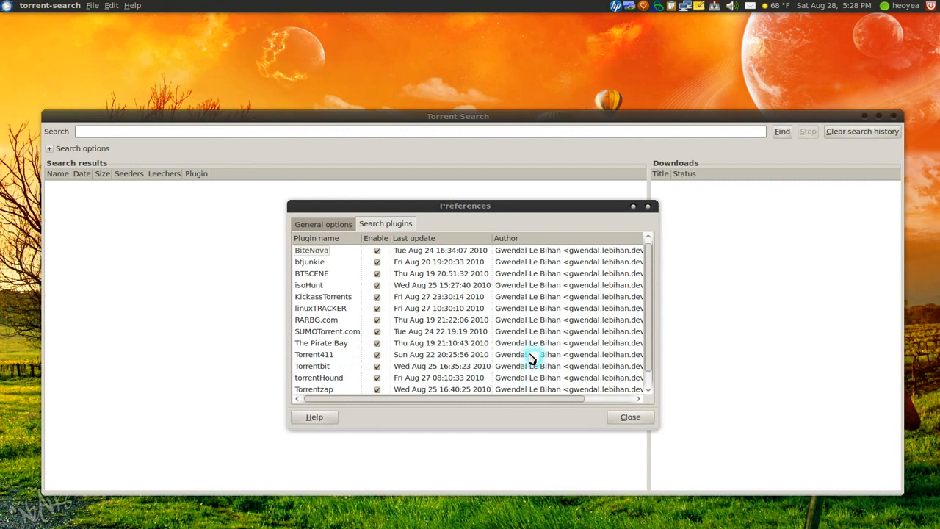
pyautogui.click(628, 417)
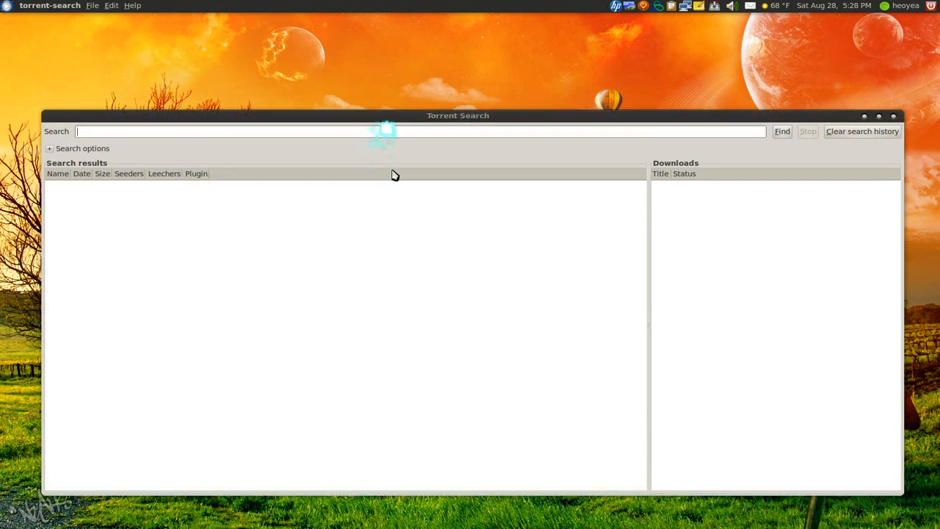
# - Search for 'axxo' and stop it at 268 Pirate Bay results
pyautogui.write('axx')
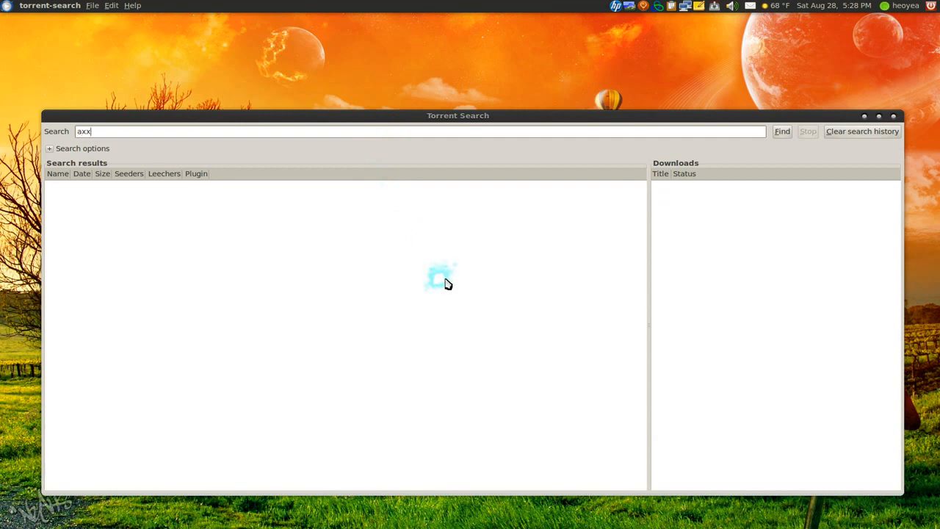
pyautogui.click(781, 130)
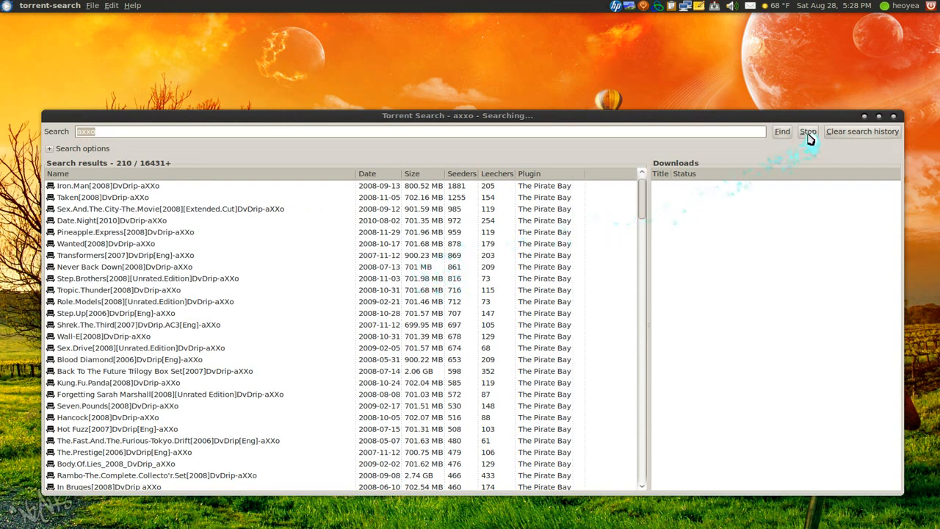
pyautogui.click(808, 130)
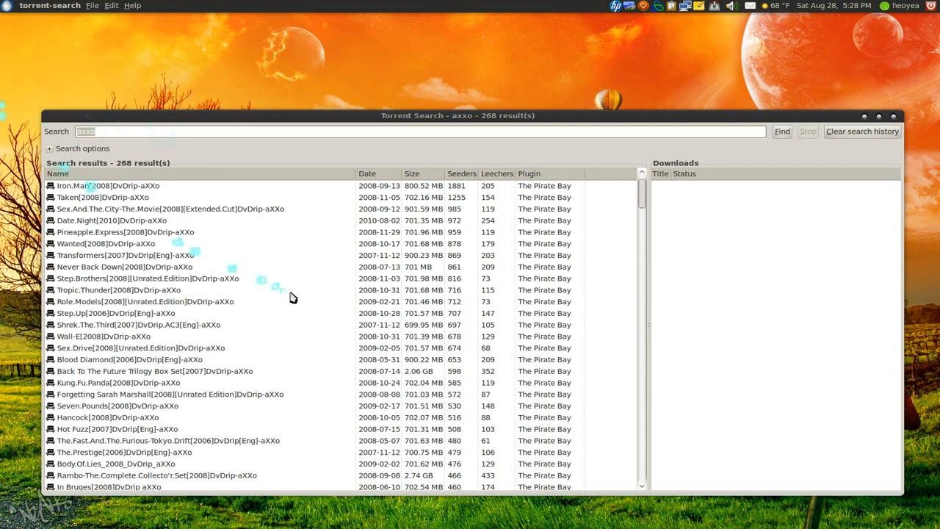
# - Search for 'linux' and let it finish with 1104 results, search options collapsed
pyautogui.write('linux')
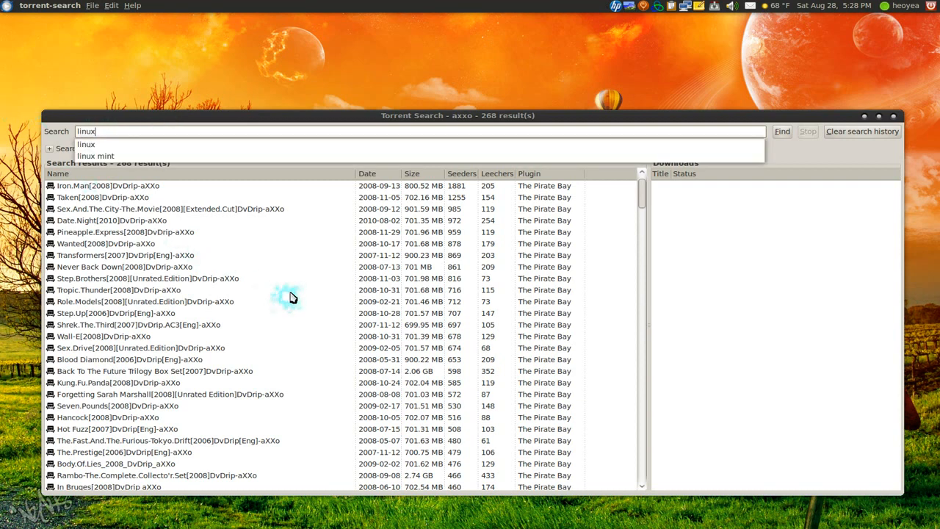
pyautogui.click(781, 131)
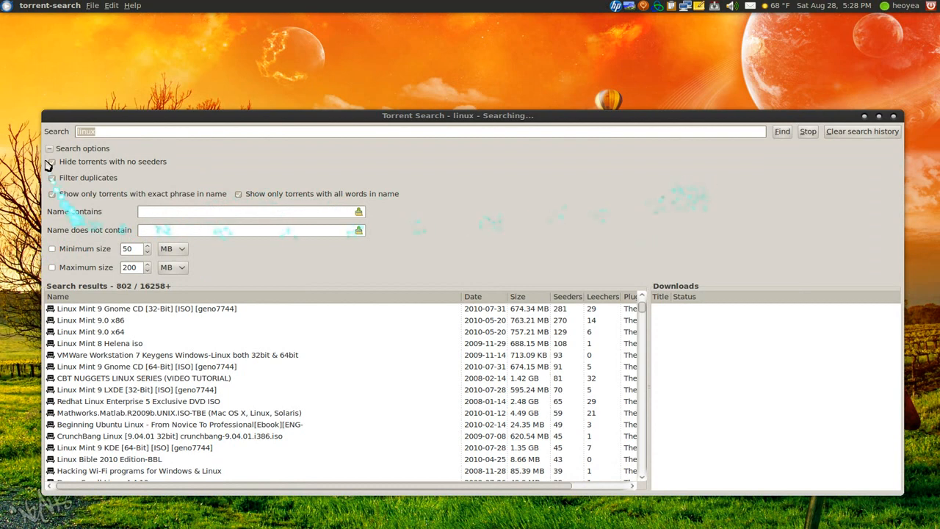
pyautogui.click(50, 147)
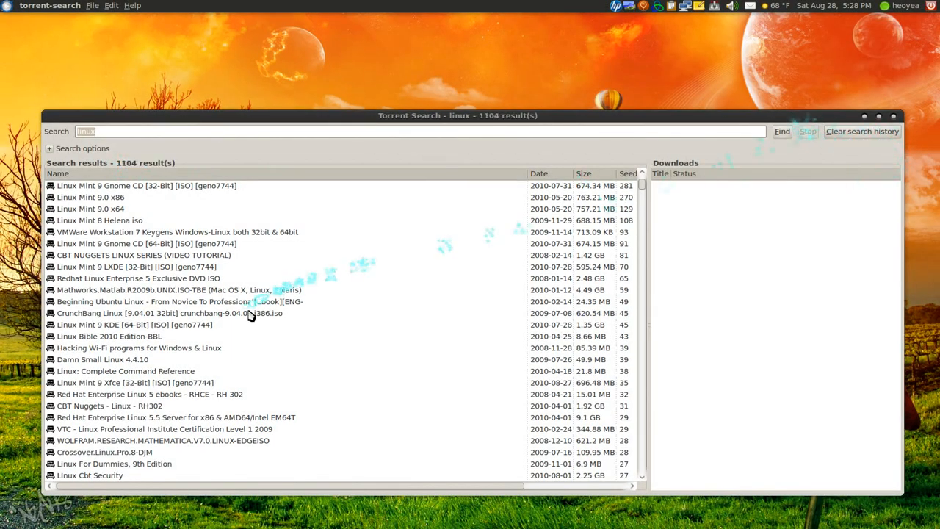
pyautogui.moveTo(498, 201)
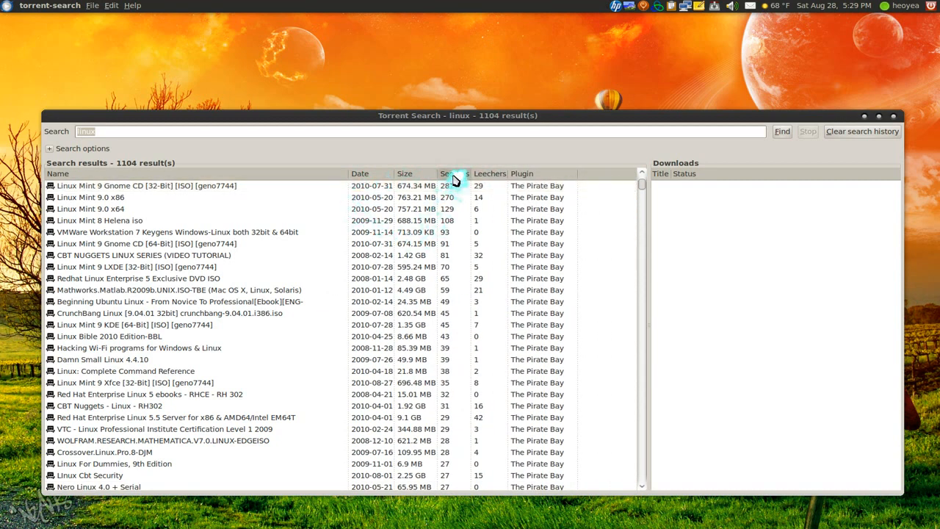
# - Sort the linux results by the Seeders column
pyautogui.click(455, 173)
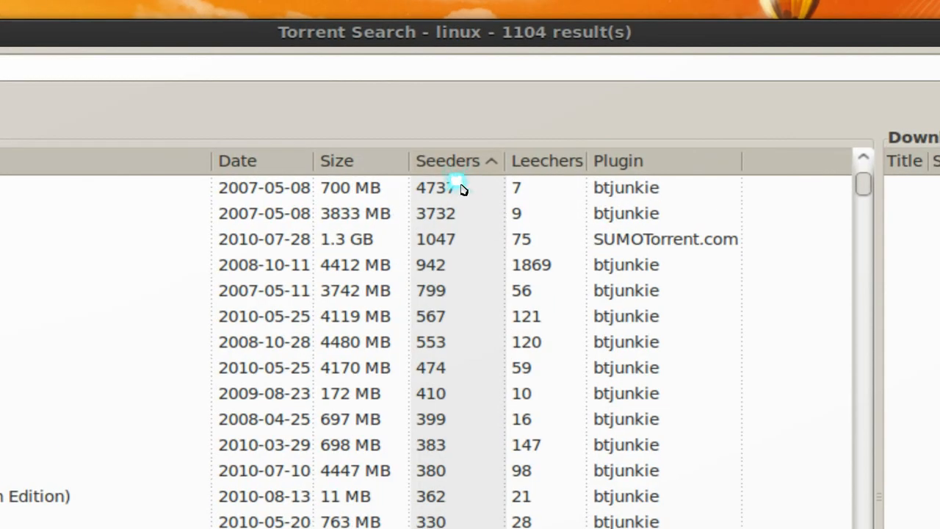
pyautogui.moveTo(458, 190)
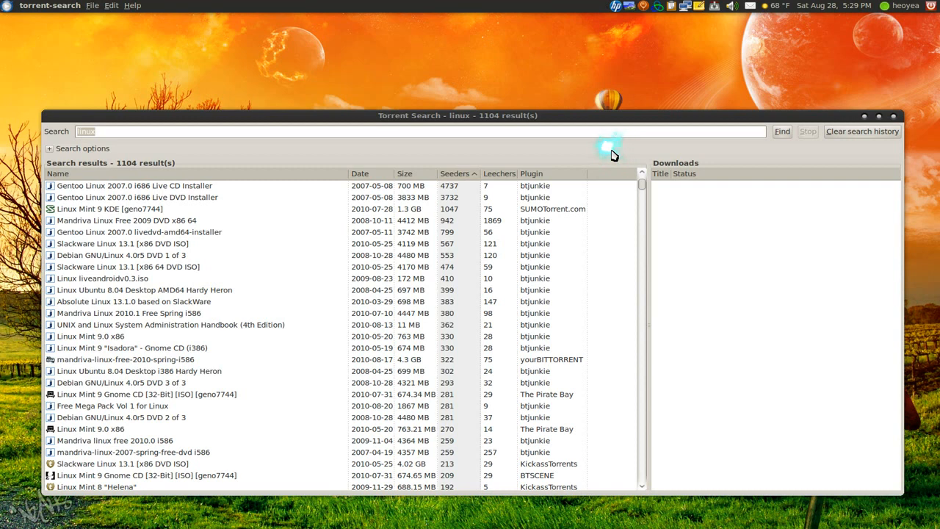
pyautogui.moveTo(595, 194)
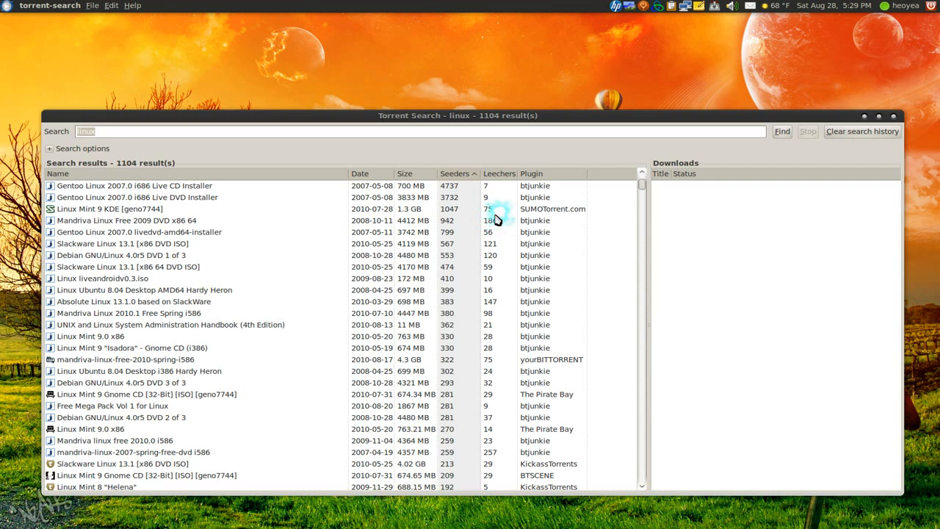
pyautogui.moveTo(496, 208)
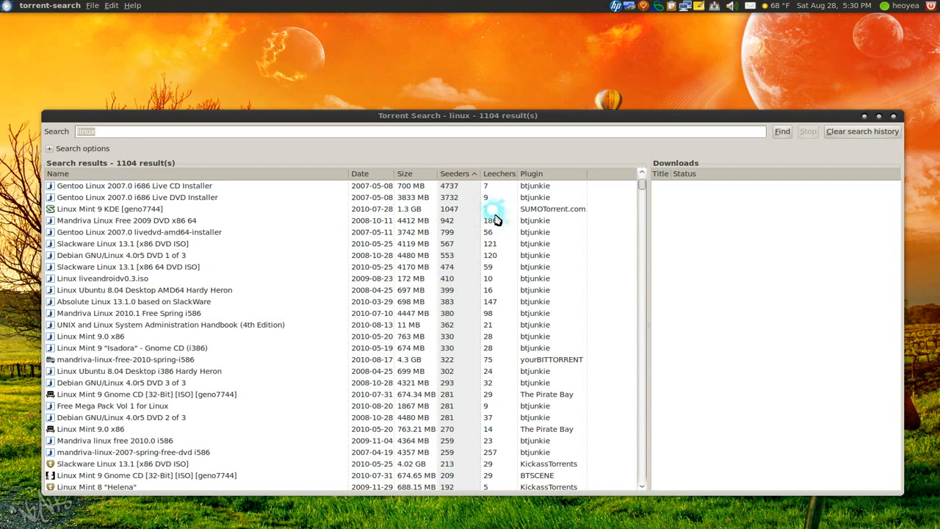
pyautogui.moveTo(270, 384)
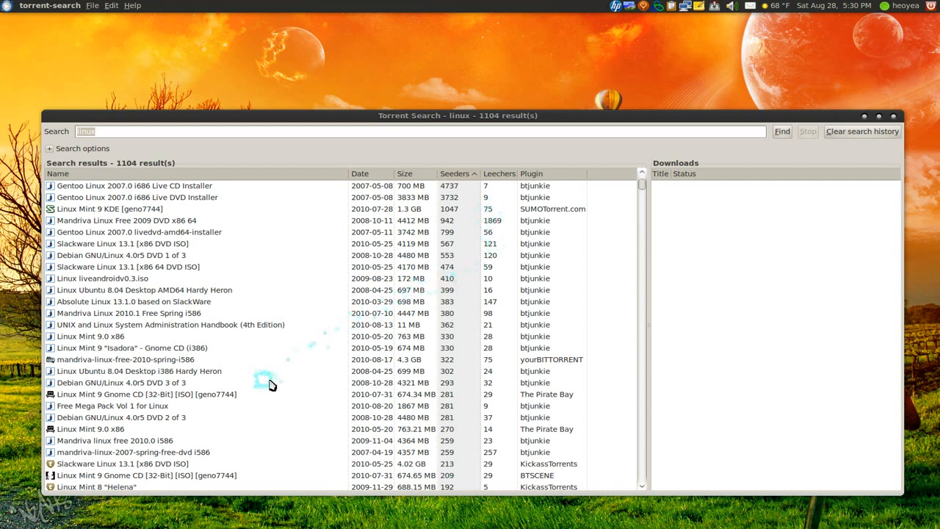
pyautogui.moveTo(233, 408)
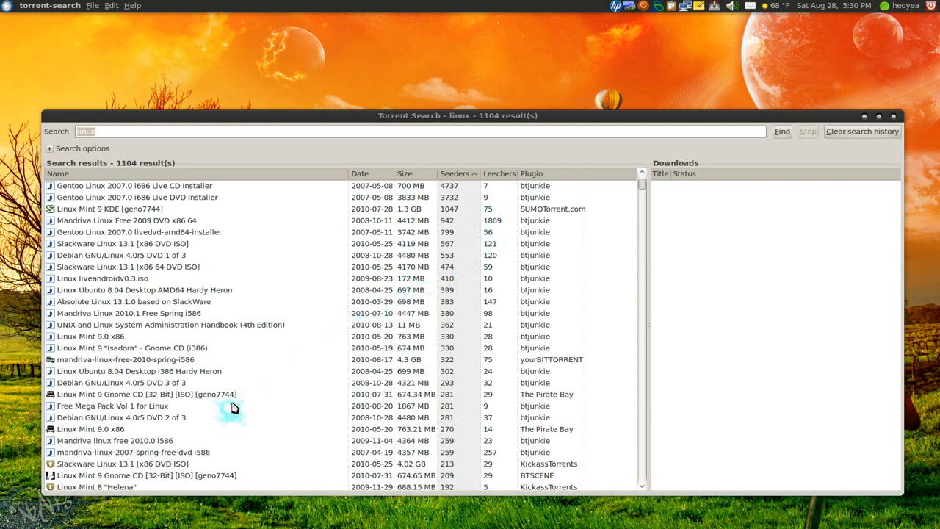
# - Send the Linux Mint 9.0 x86 torrent (763.21 MB, The Pirate Bay) to download
pyautogui.scroll(-3)
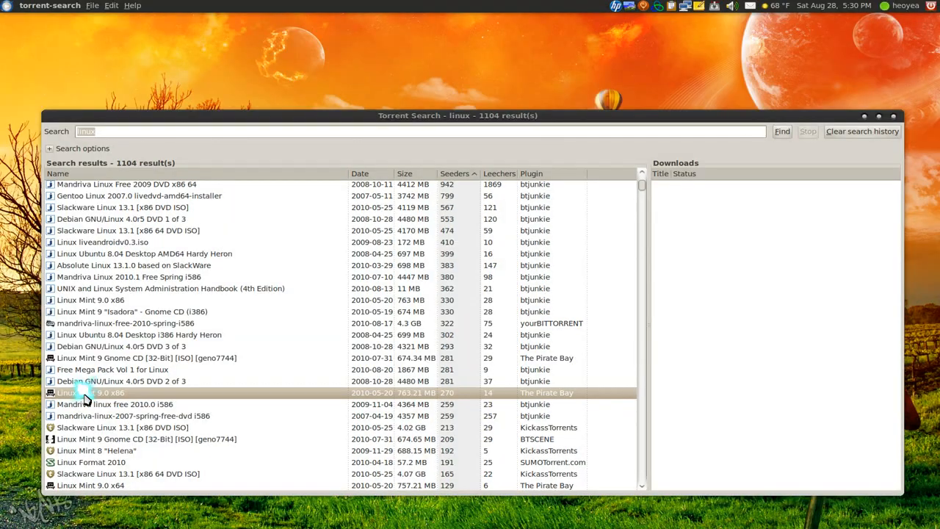
pyautogui.doubleClick(91, 392)
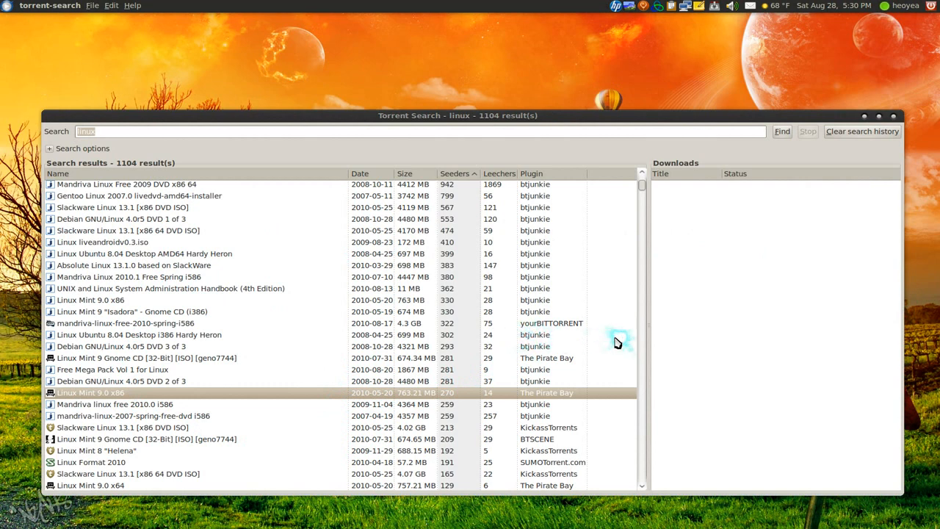
pyautogui.moveTo(708, 268)
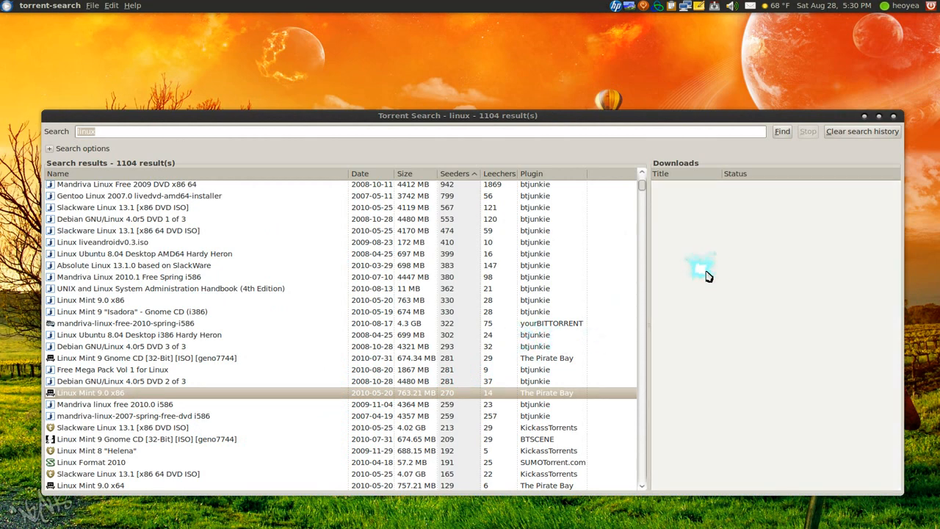
pyautogui.moveTo(705, 276)
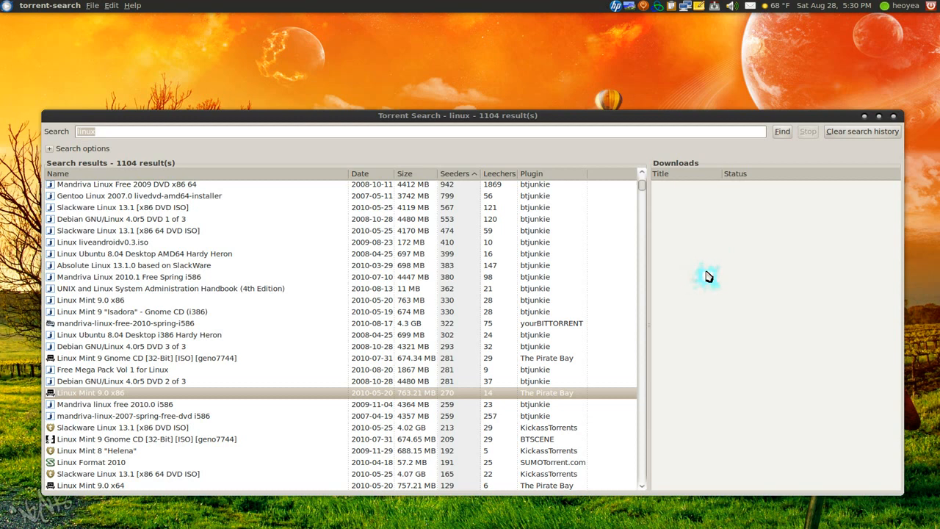
pyautogui.moveTo(708, 276)
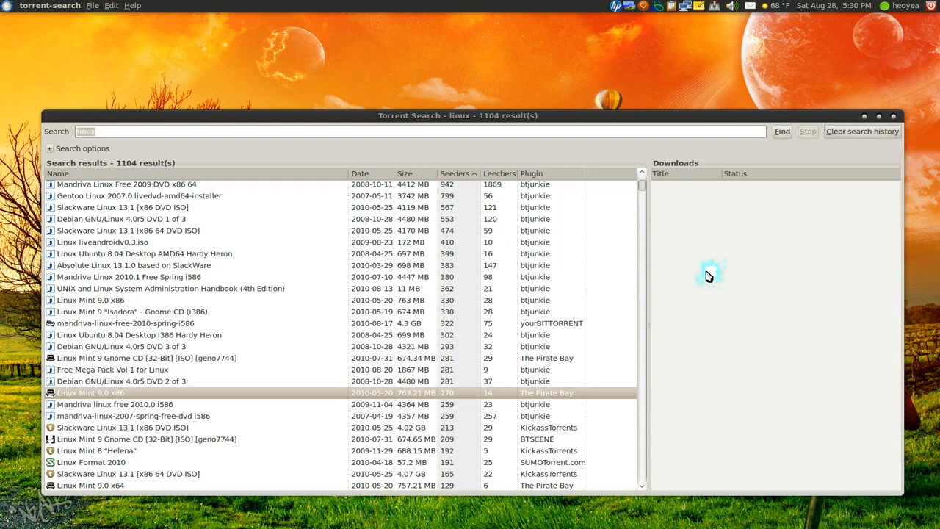
pyautogui.moveTo(711, 264)
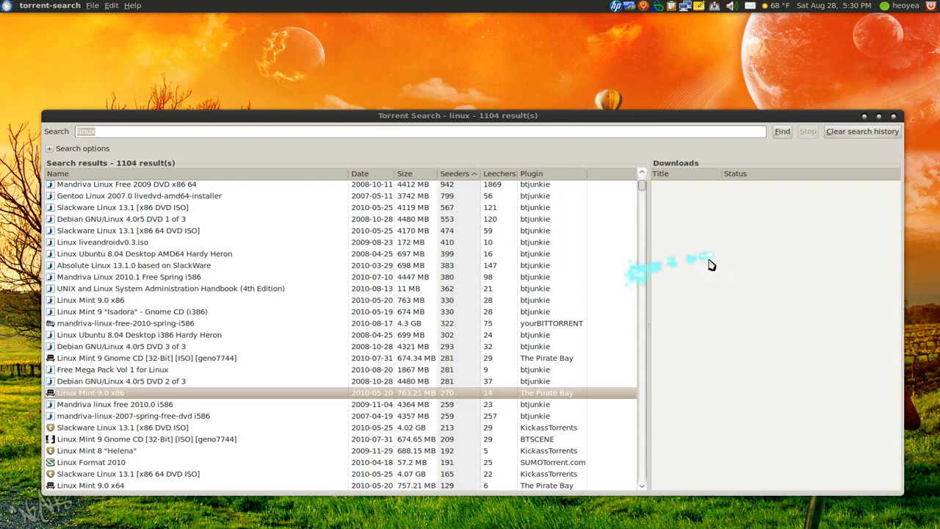